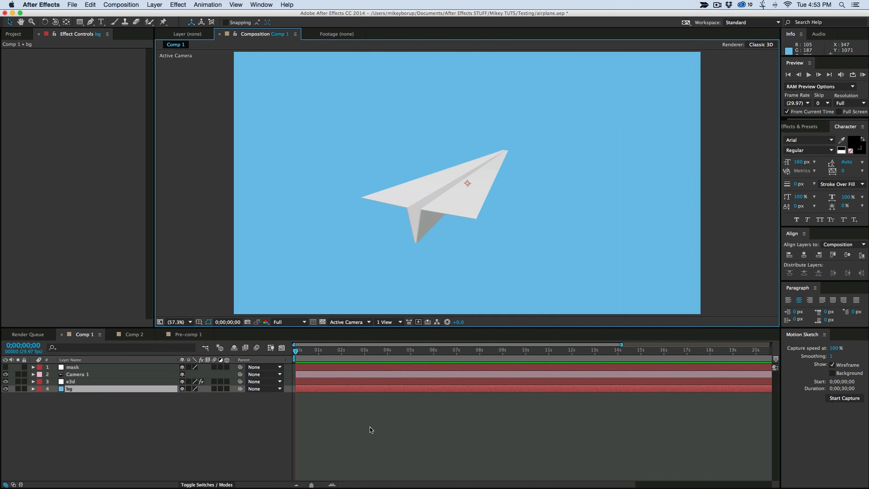
pyautogui.moveTo(439, 232)
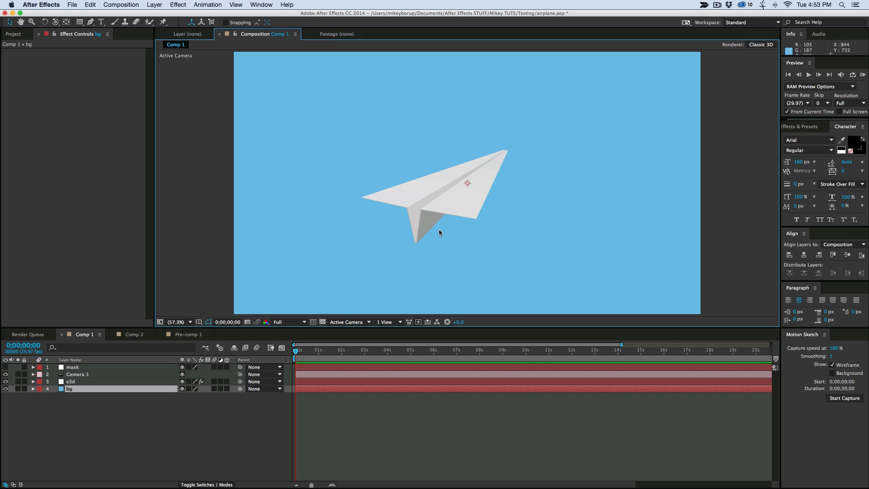
pyautogui.moveTo(440, 229)
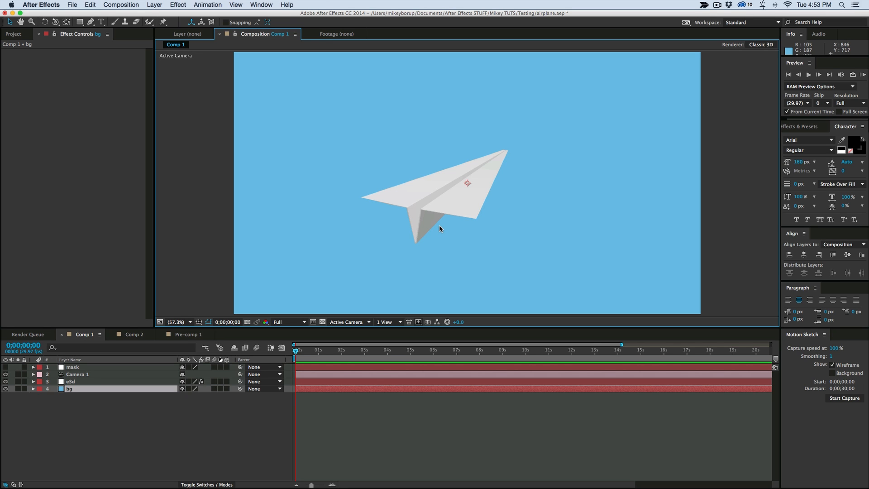
pyautogui.moveTo(413, 187)
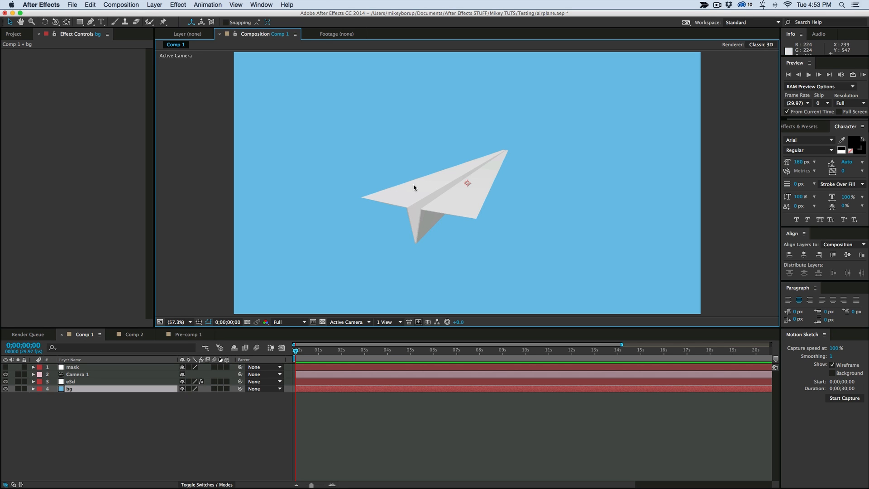
pyautogui.moveTo(355, 208)
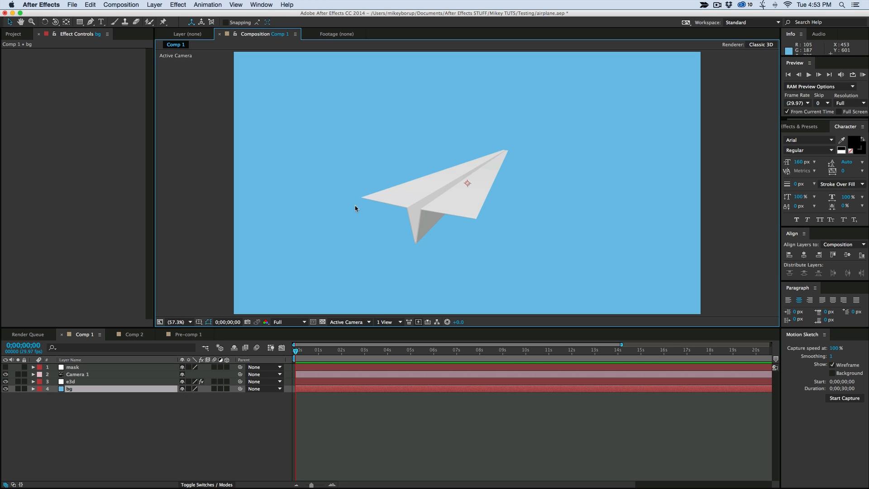
pyautogui.moveTo(411, 205)
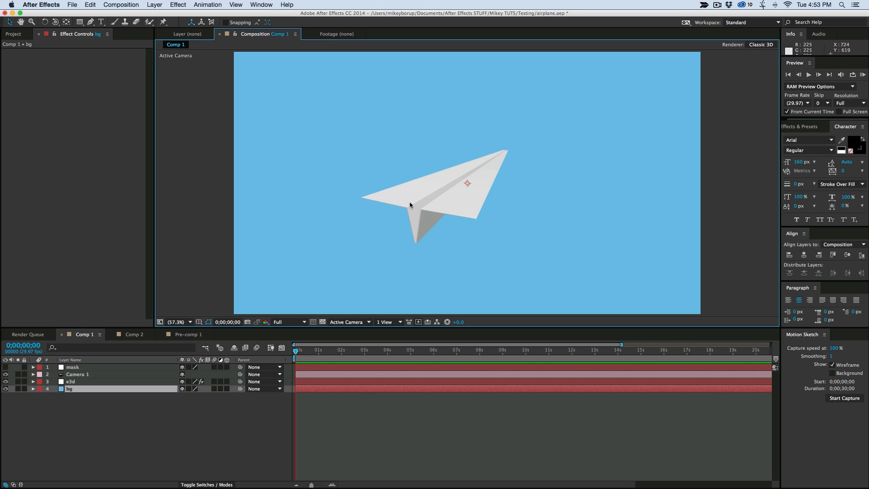
pyautogui.moveTo(398, 205)
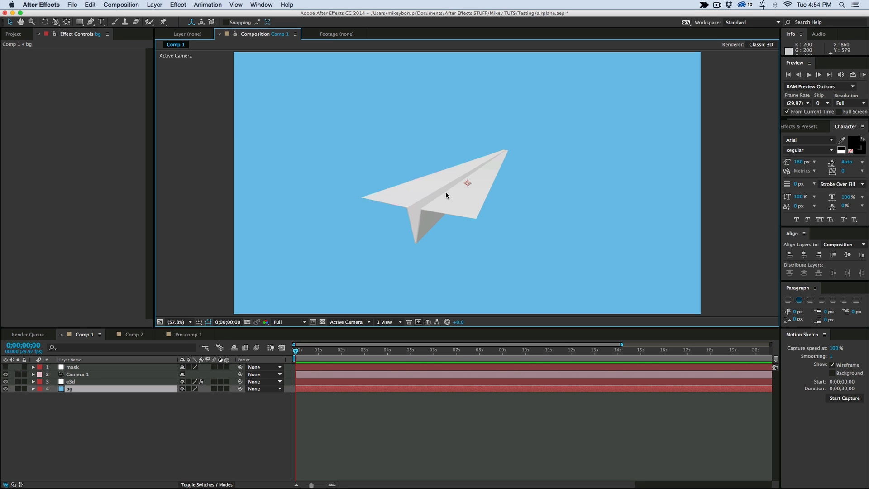
pyautogui.moveTo(434, 202)
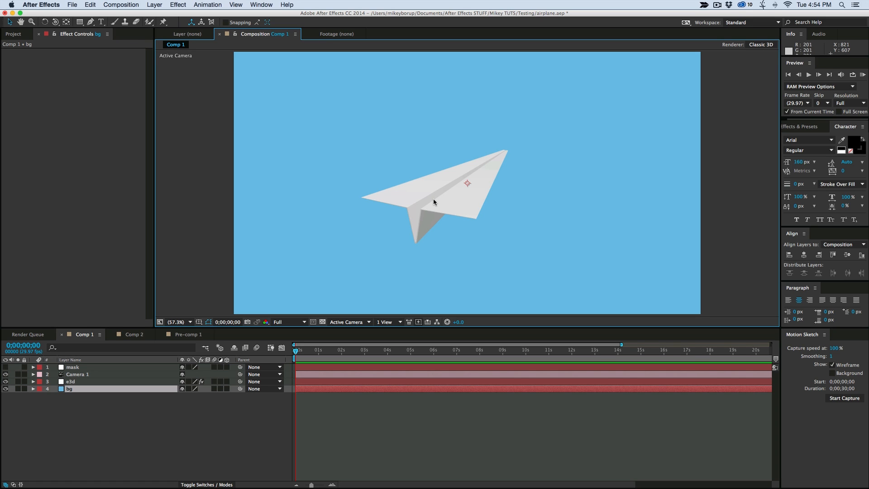
pyautogui.moveTo(135, 345)
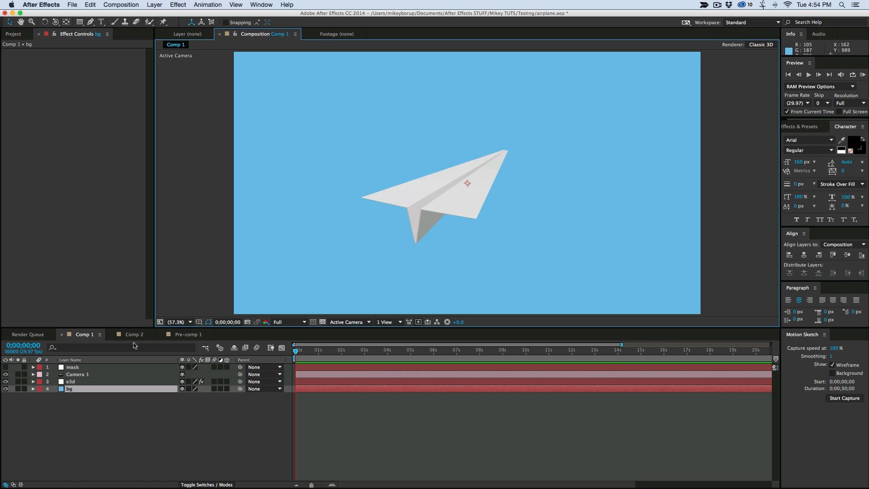
pyautogui.moveTo(448, 199)
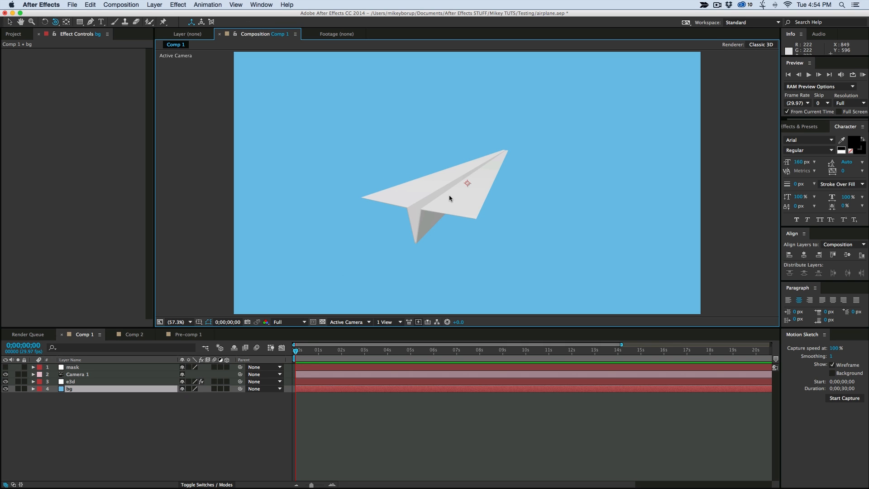
# View the Comp 2 airplane, then return to Comp 1 and select the e3d layer.
pyautogui.click(134, 334)
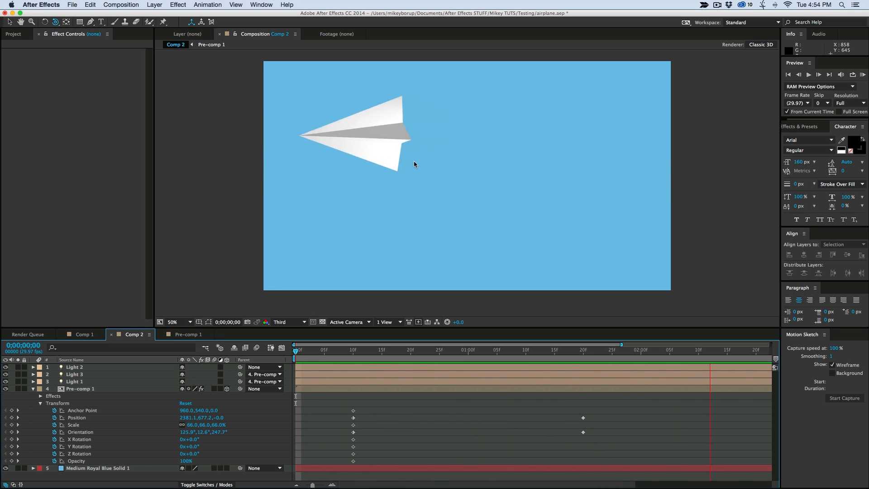
pyautogui.click(84, 334)
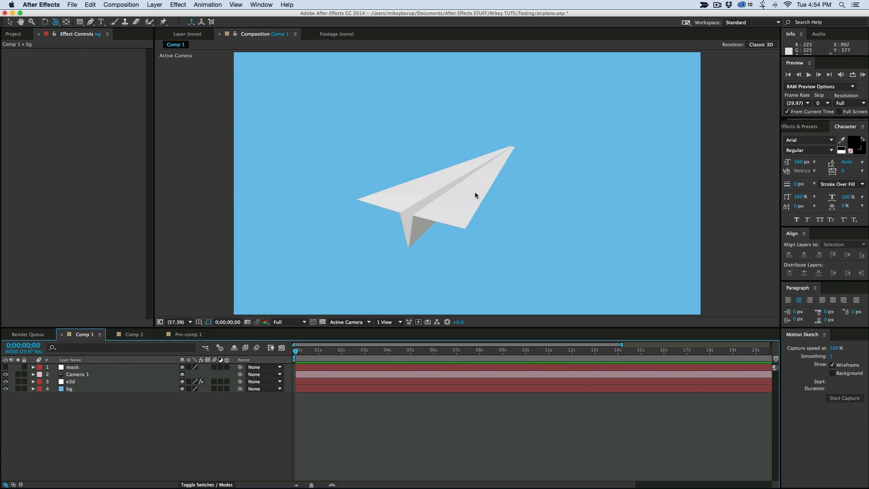
pyautogui.click(70, 381)
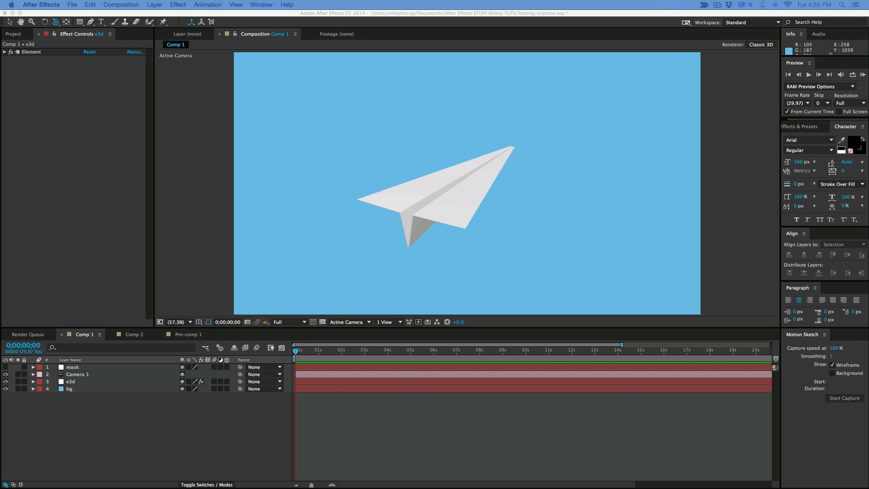
# Create a new composition named 'Pplane E3d'.
pyautogui.click(120, 5)
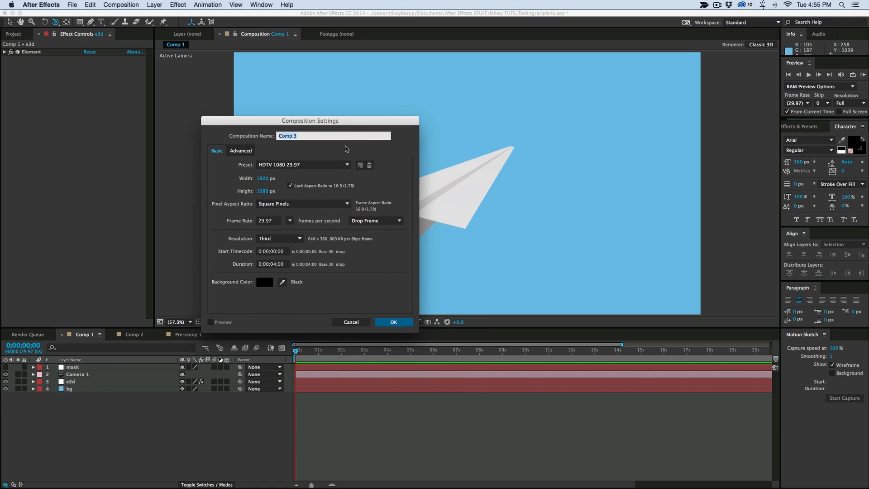
pyautogui.click(393, 322)
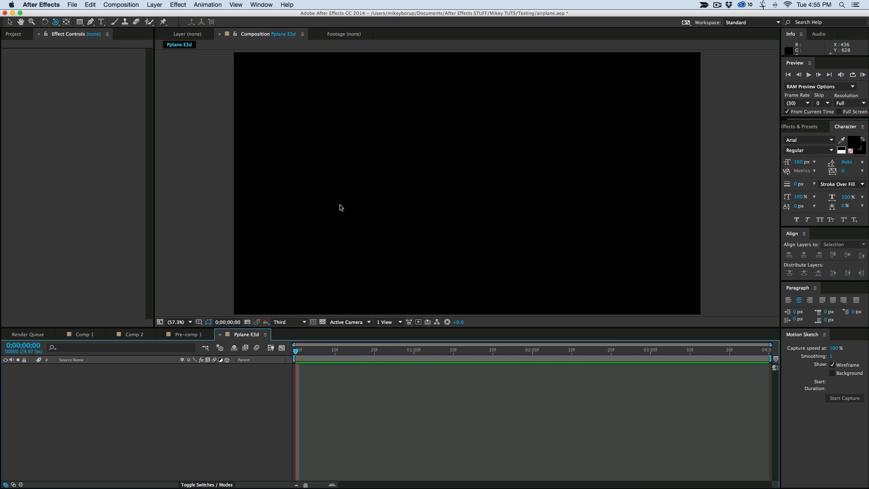
pyautogui.moveTo(334, 194)
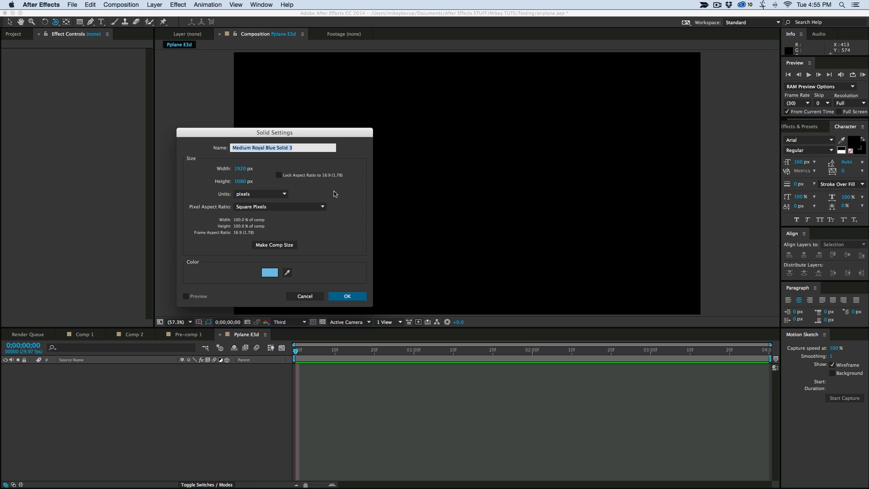
# Confirm the 'element' solid, then create a second blue solid named 'mask'.
pyautogui.click(346, 296)
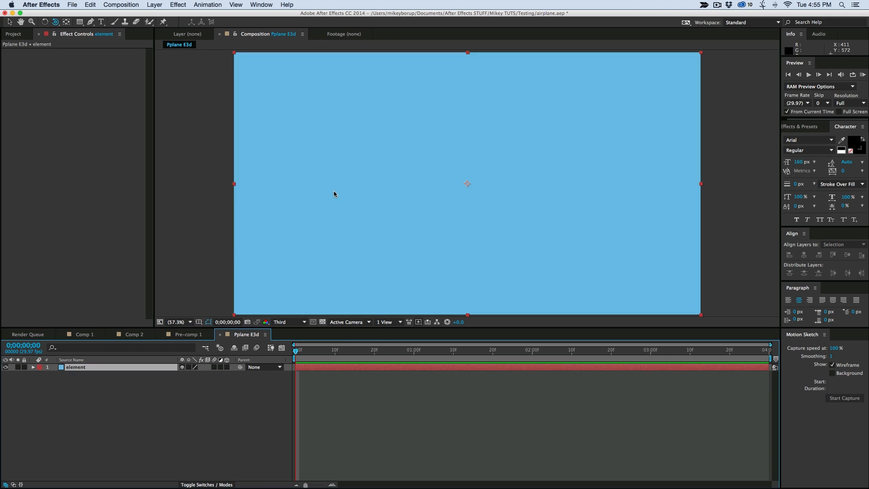
pyautogui.click(843, 244)
pyautogui.write('m')
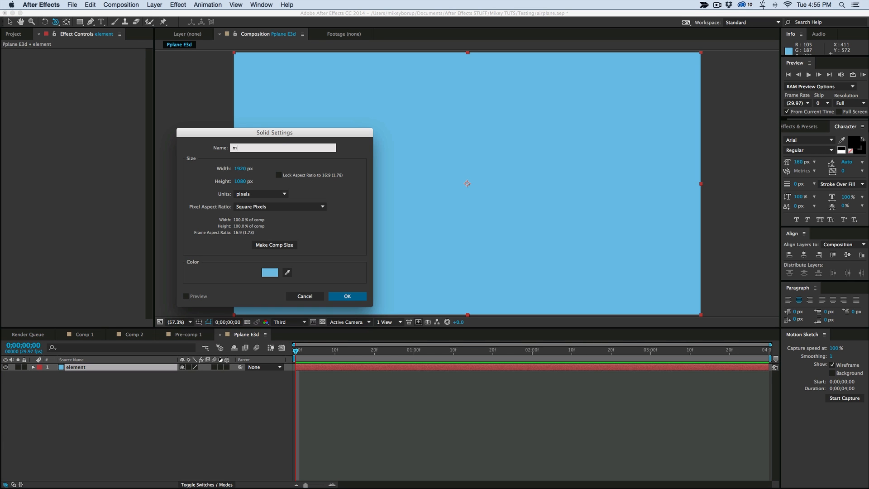
pyautogui.click(346, 296)
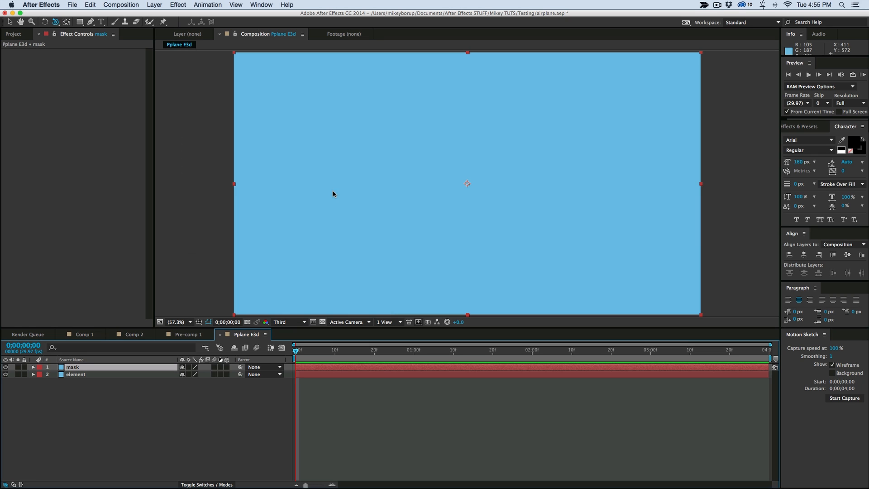
pyautogui.moveTo(513, 175)
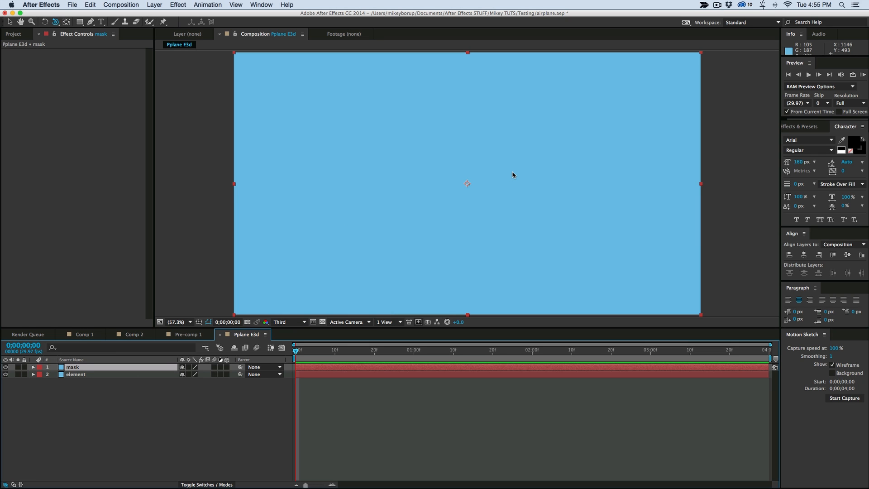
pyautogui.moveTo(342, 176)
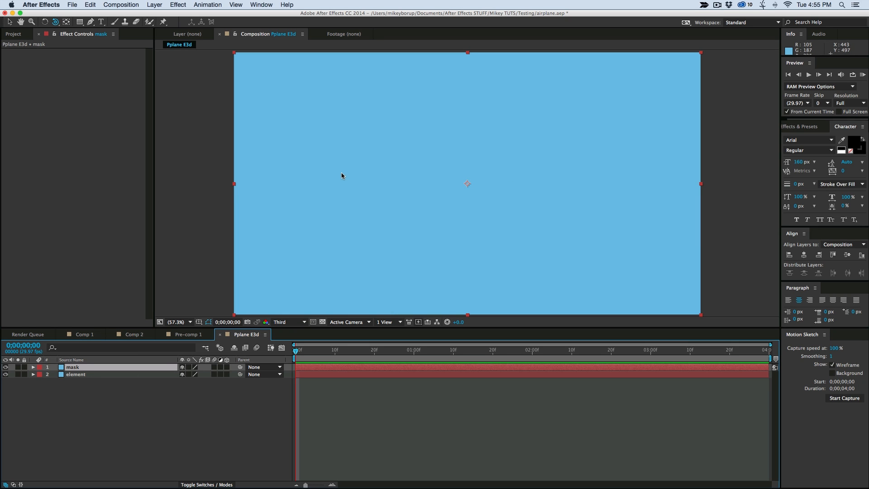
pyautogui.moveTo(101, 64)
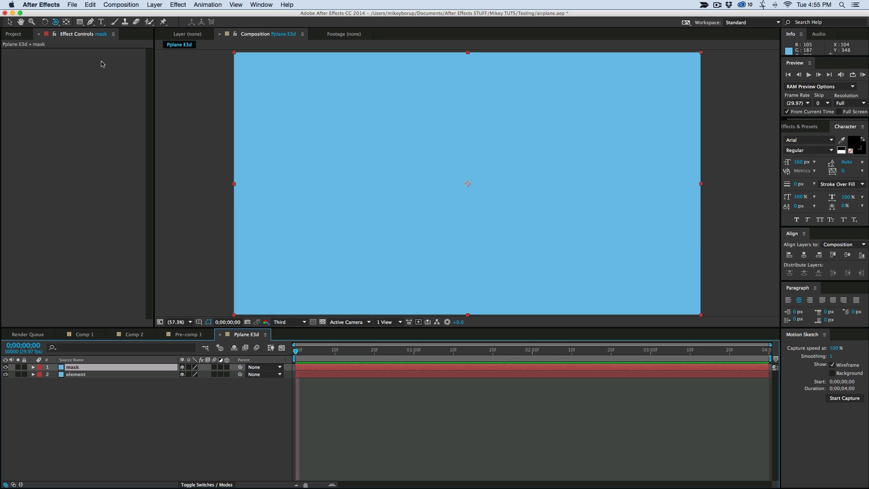
pyautogui.moveTo(86, 373)
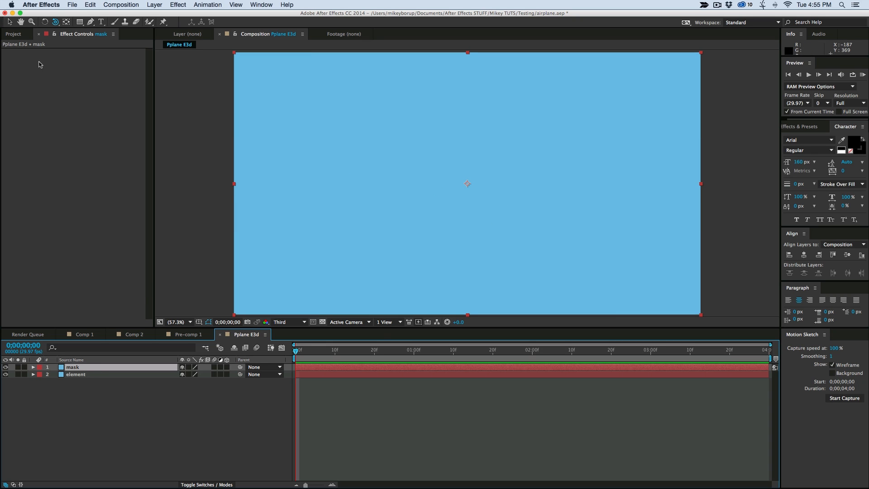
# Trace a thin V-shaped cross-section on the mask layer with the Pen tool.
pyautogui.click(89, 22)
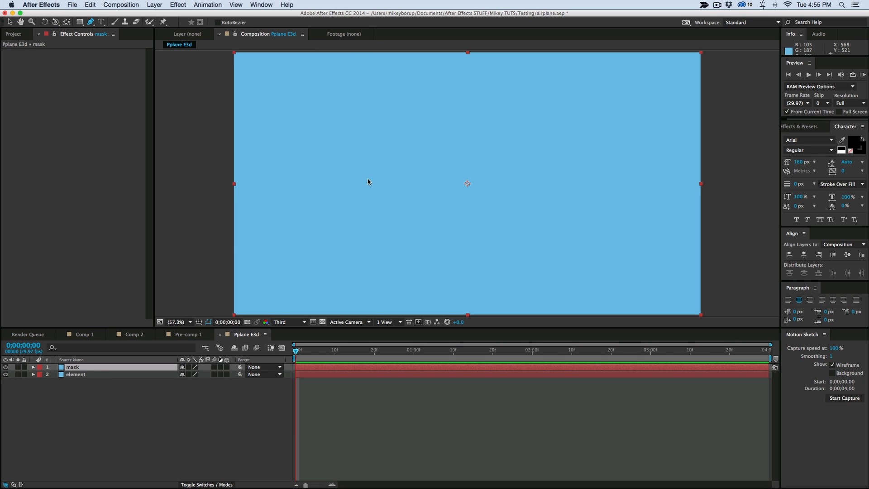
pyautogui.moveTo(554, 177)
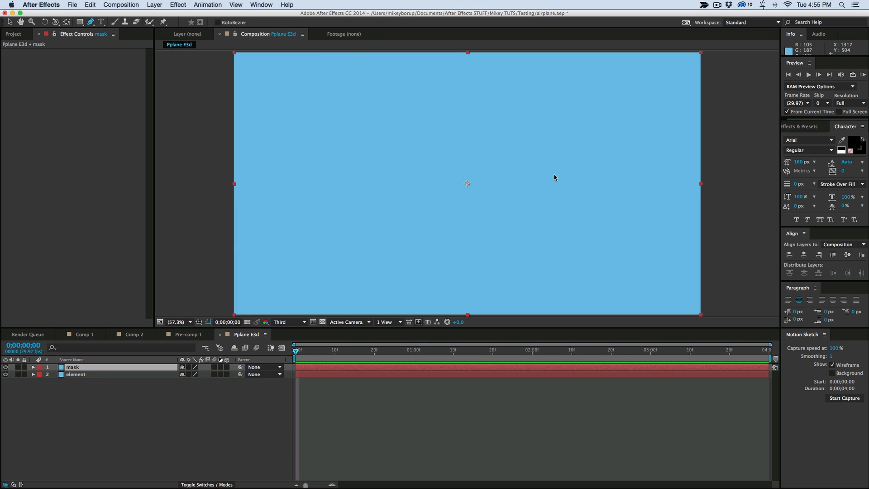
pyautogui.moveTo(351, 177)
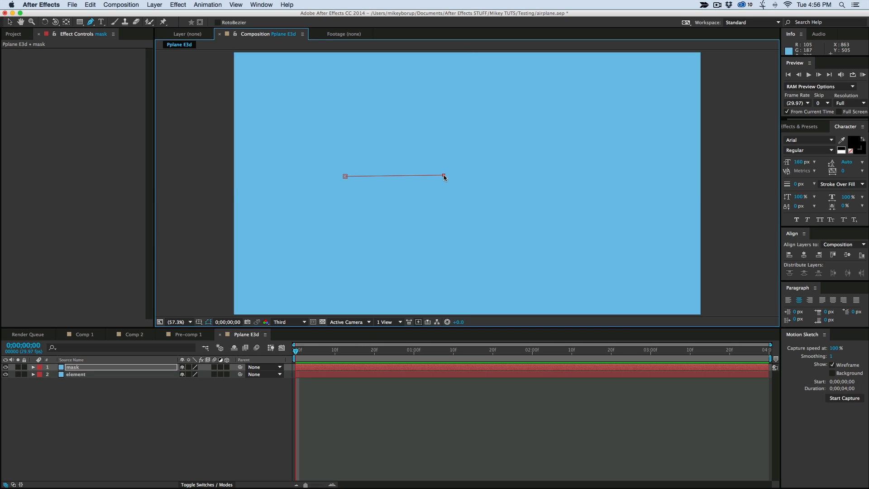
pyautogui.moveTo(464, 256)
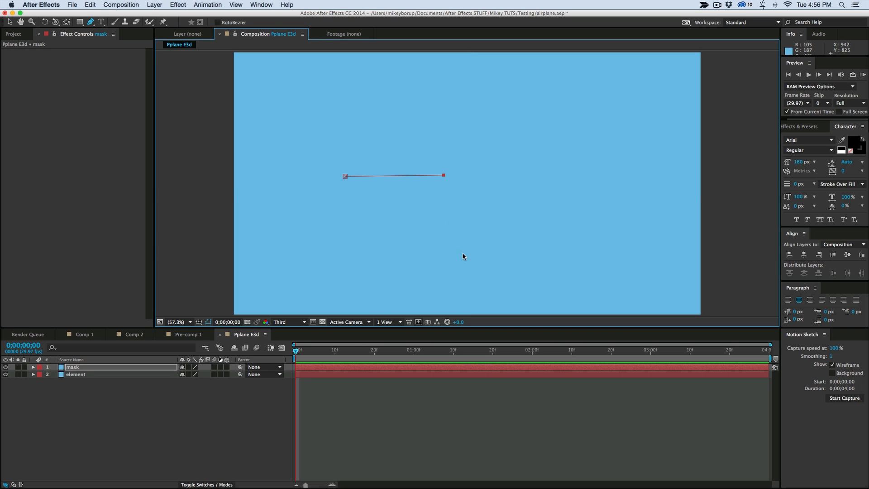
pyautogui.click(476, 178)
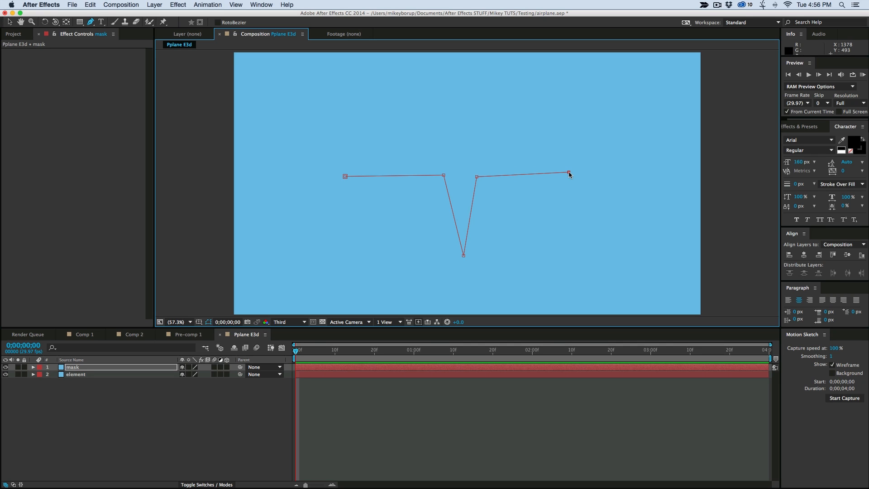
pyautogui.moveTo(565, 180)
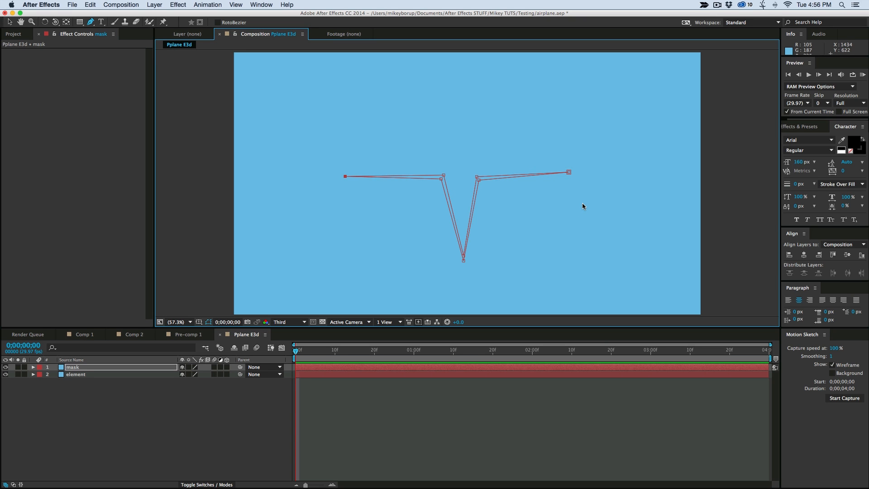
pyautogui.moveTo(64, 378)
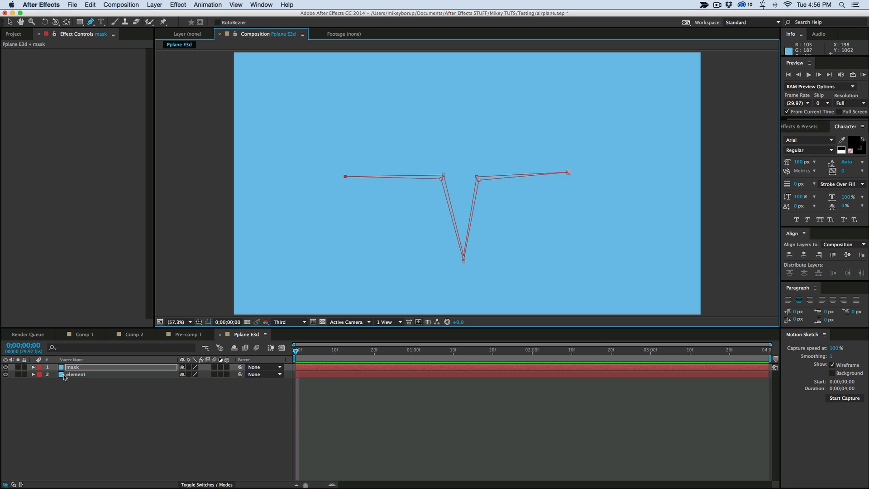
# Hide the mask layer, set it as Element's Path Layer 1, and open Scene Setup.
pyautogui.click(178, 4)
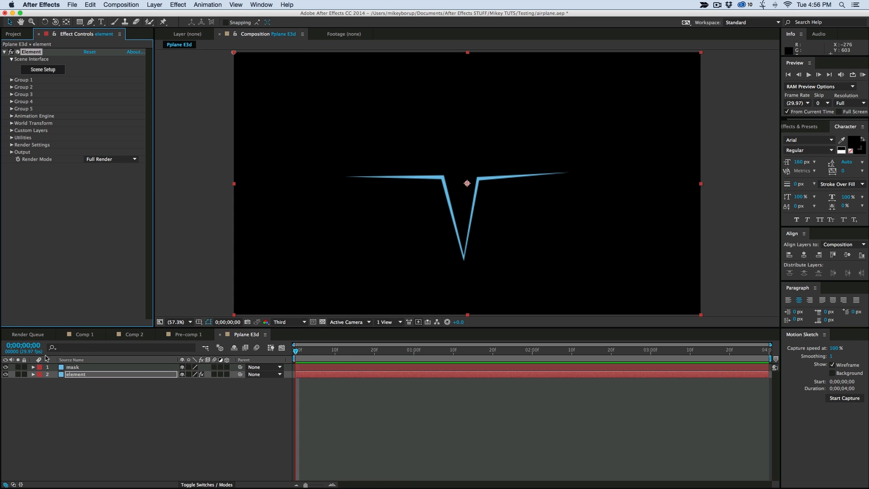
pyautogui.click(72, 367)
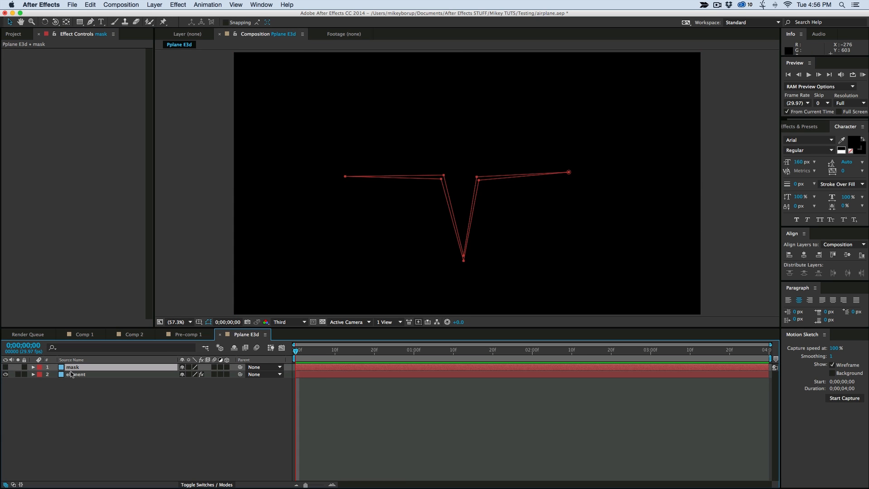
pyautogui.click(76, 374)
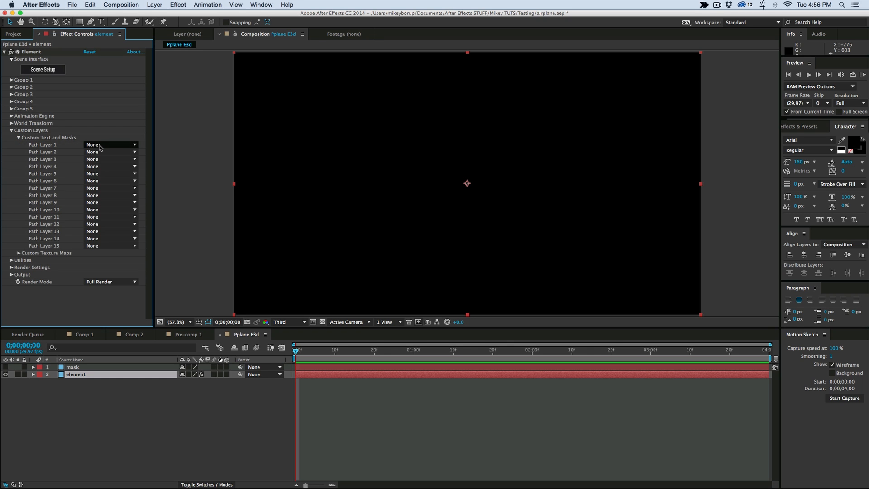
pyautogui.click(111, 145)
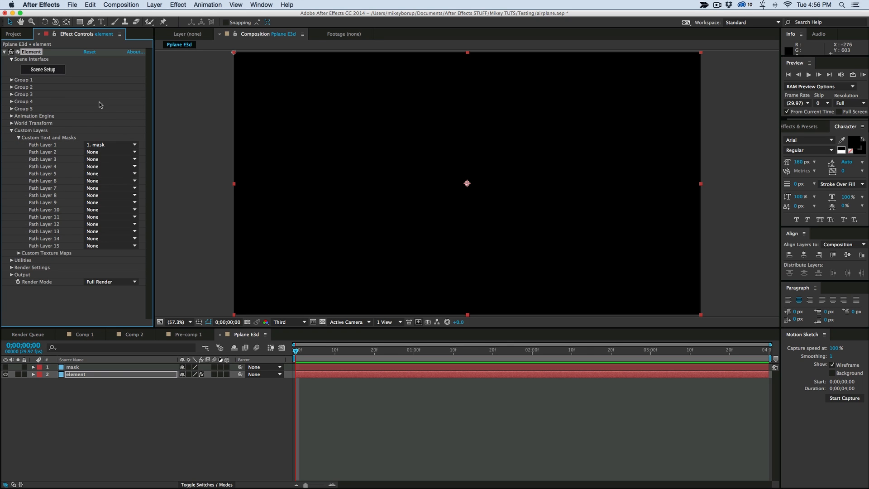
pyautogui.click(43, 70)
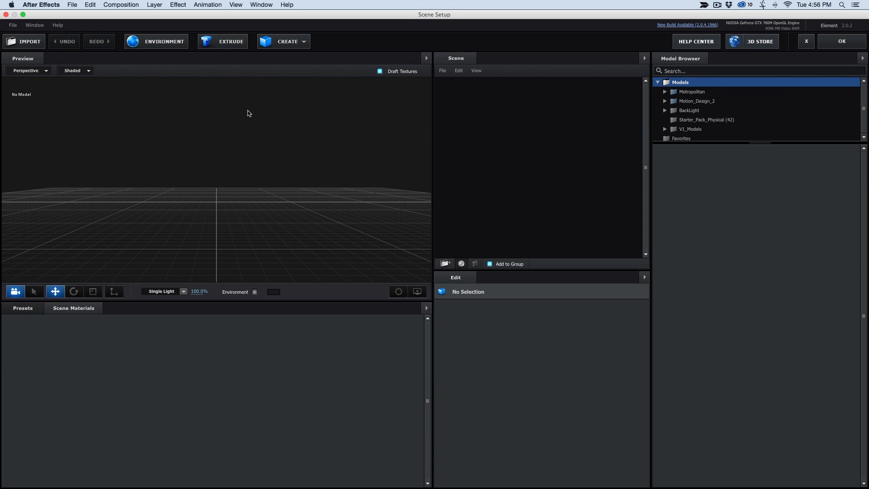
# Extrude the mask path, setting Bevel 1's extrusion depth to 57.95, and accept the scene.
pyautogui.click(222, 41)
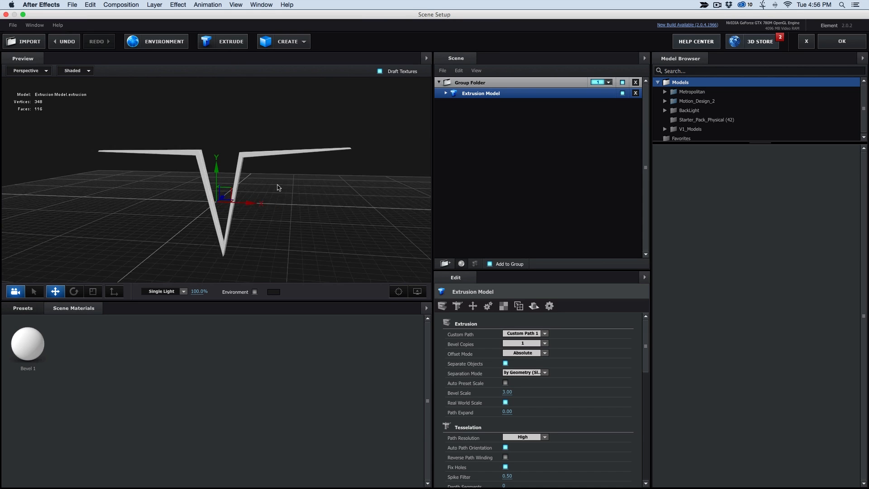
pyautogui.moveTo(277, 187); pyautogui.dragTo(188, 131)
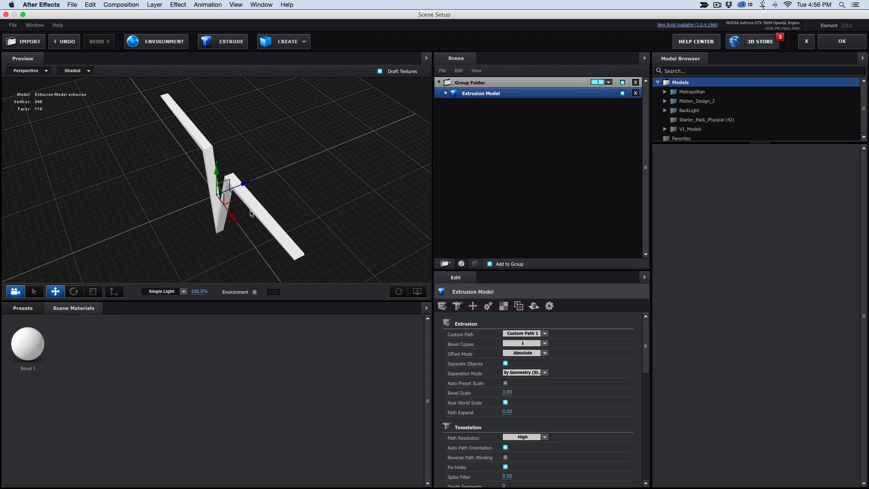
pyautogui.click(445, 94)
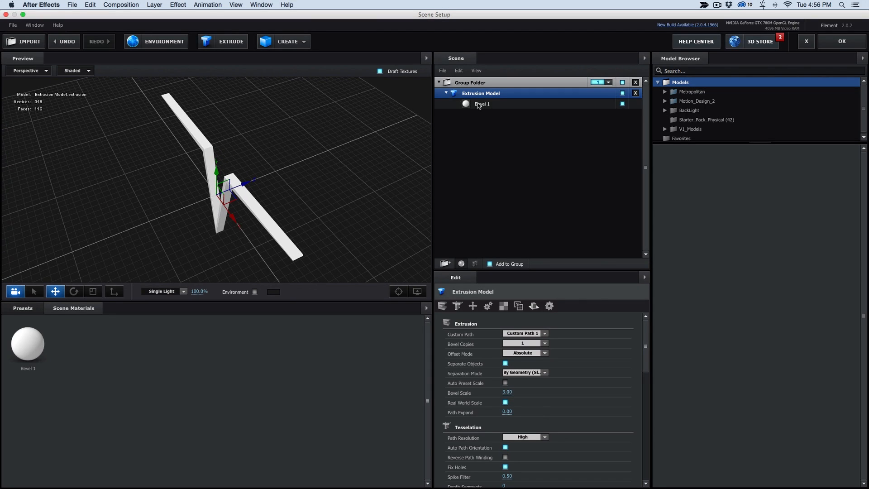
pyautogui.click(482, 104)
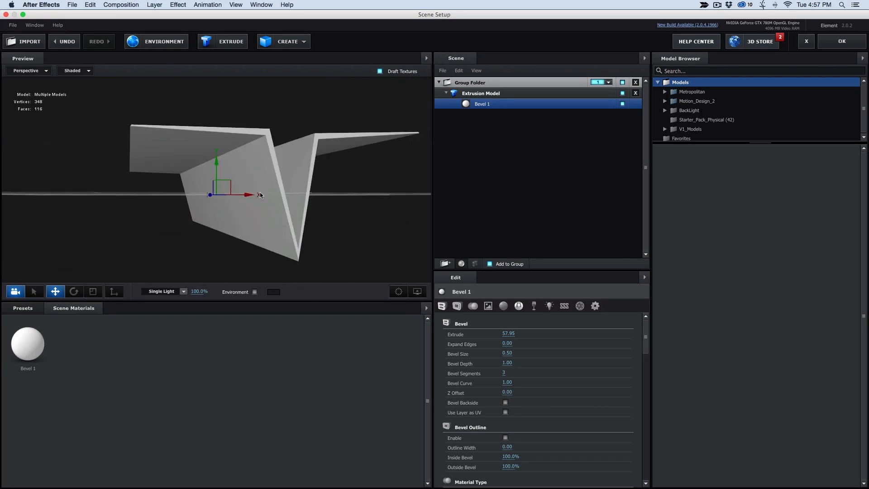
pyautogui.click(840, 41)
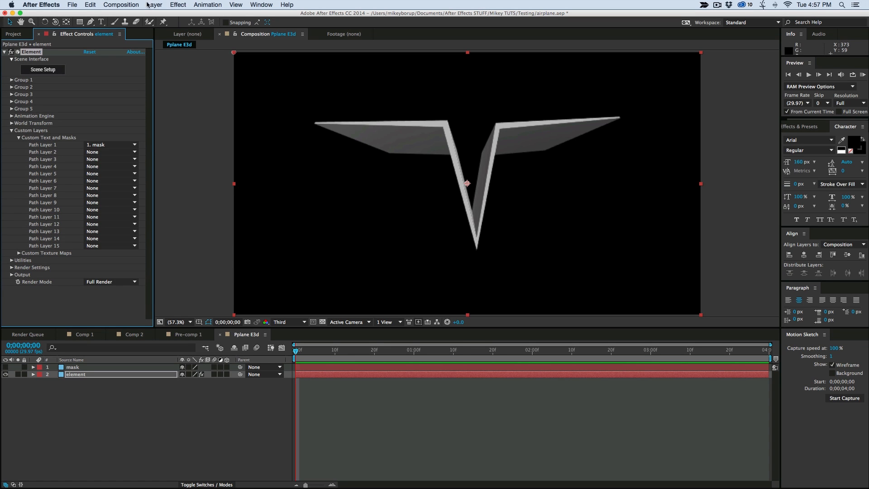
# Add a camera, then expand Element's Group 1 > Particle Look > Deform settings.
pyautogui.click(154, 5)
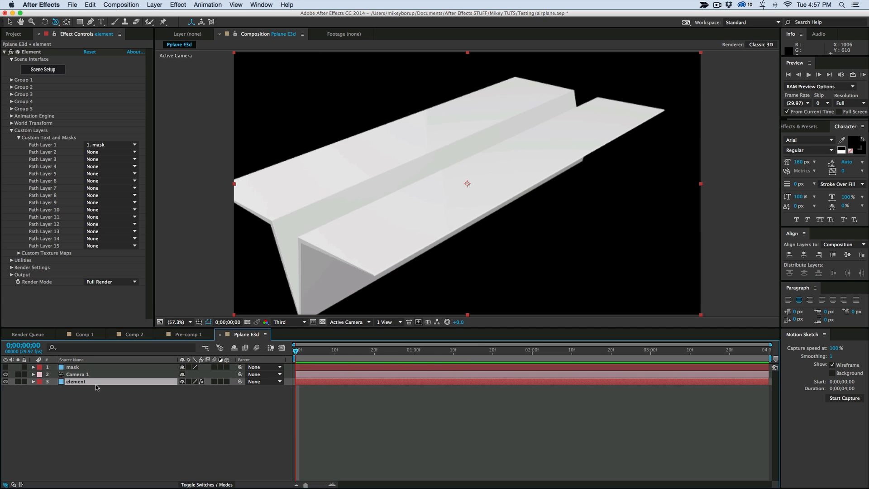
pyautogui.click(11, 79)
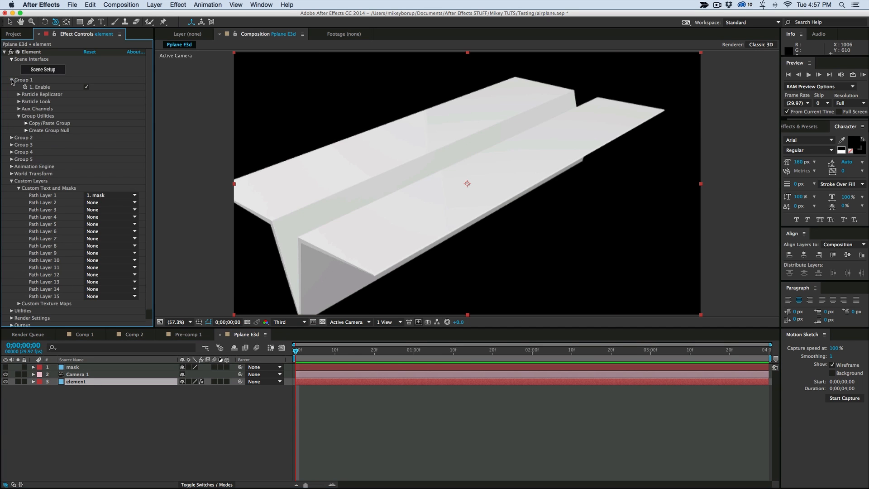
pyautogui.click(19, 101)
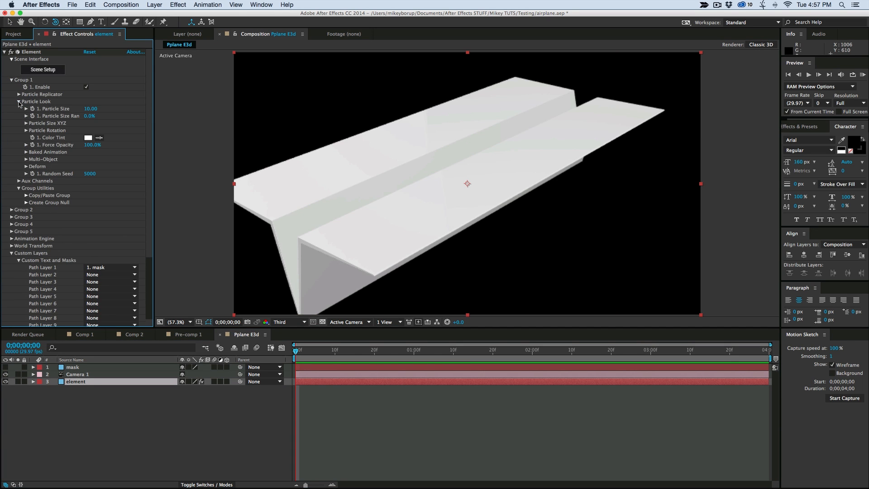
pyautogui.click(19, 166)
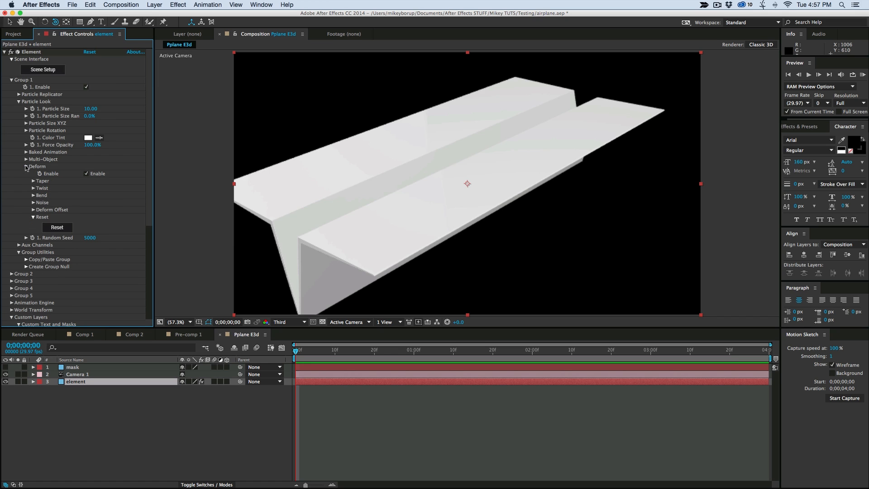
# Set the Taper deform amount to 0.3 with origin Orientation X at 90°.
pyautogui.click(33, 180)
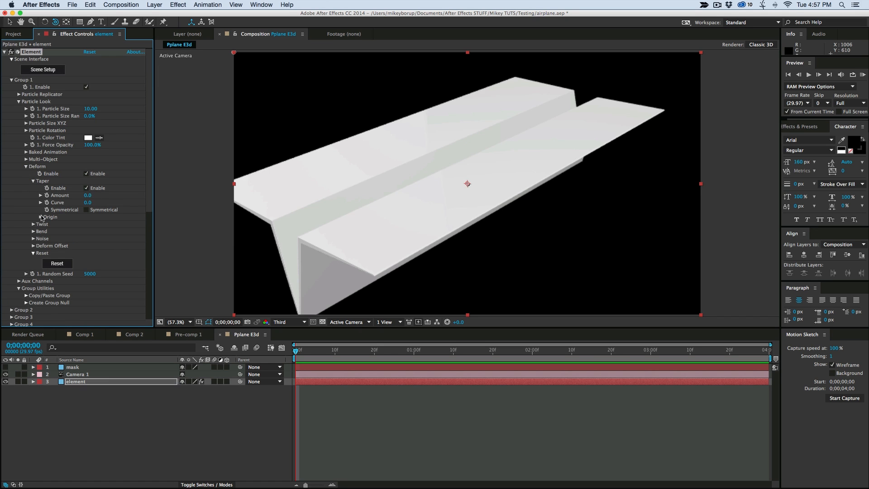
pyautogui.click(42, 217)
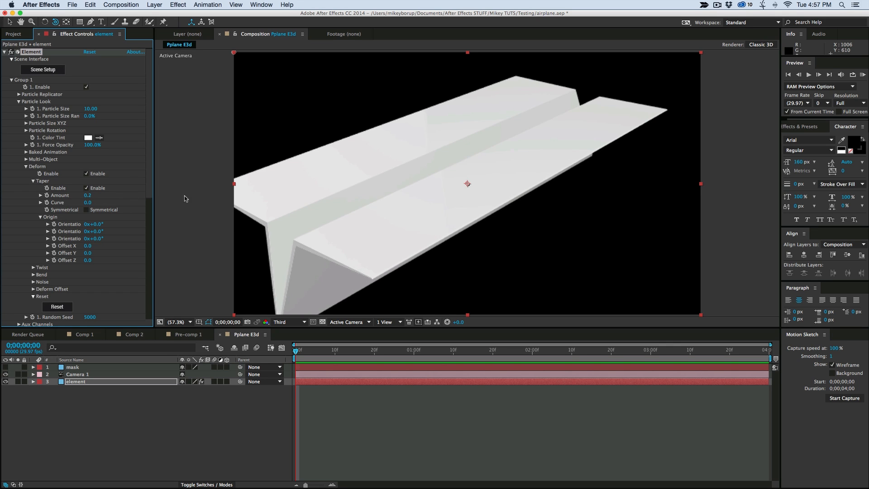
pyautogui.moveTo(87, 195); pyautogui.dragTo(94, 195)
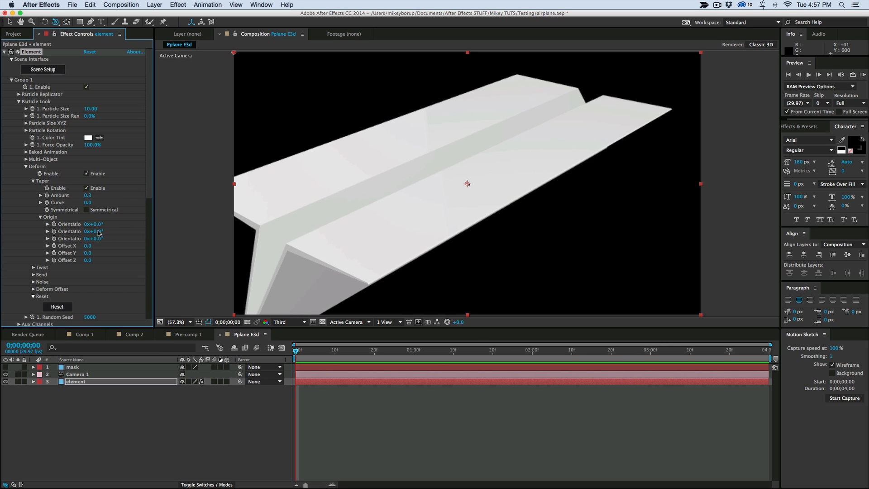
pyautogui.moveTo(99, 235)
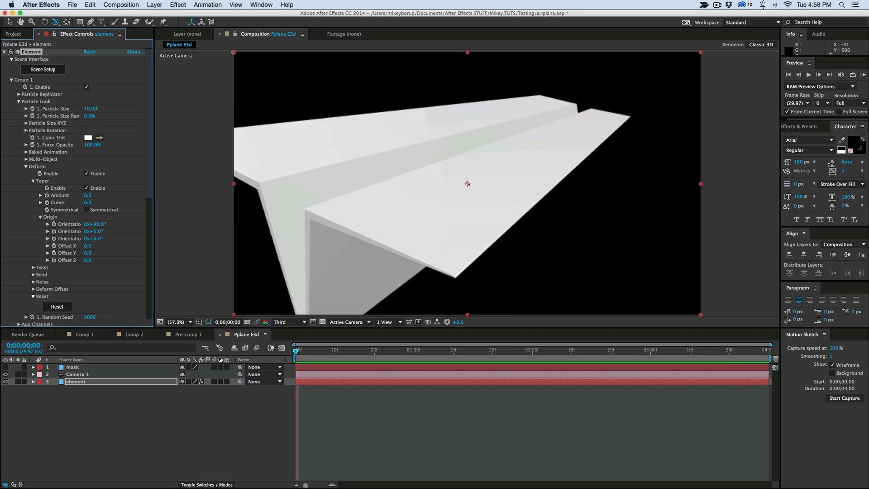
pyautogui.moveTo(94, 203)
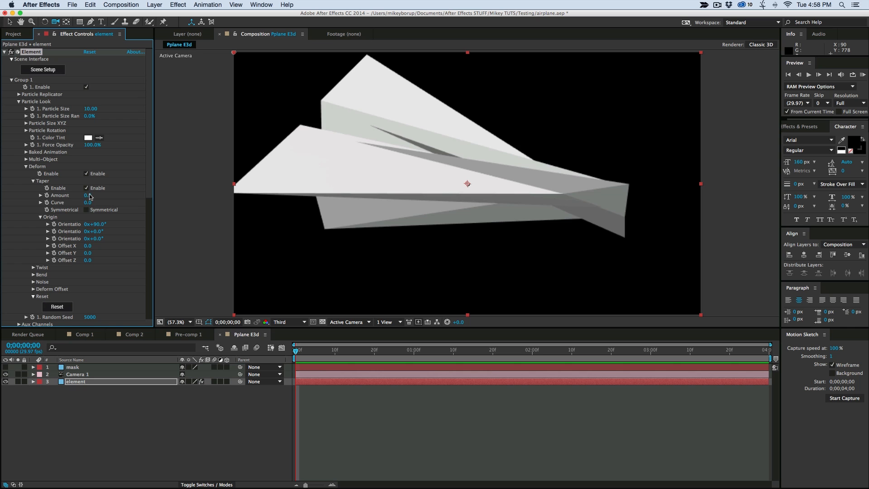
# Raise Taper Amount to 0.4, then switch to Comp 2.
pyautogui.moveTo(89, 195); pyautogui.dragTo(93, 195)
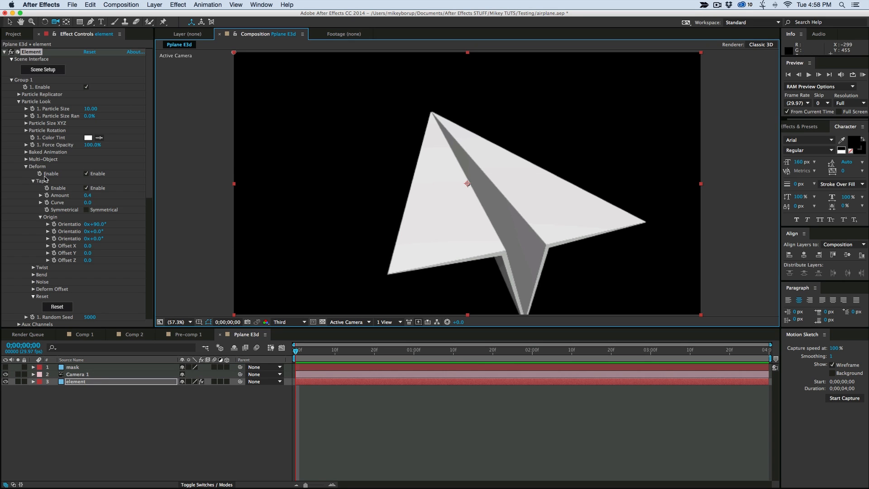
pyautogui.moveTo(397, 191)
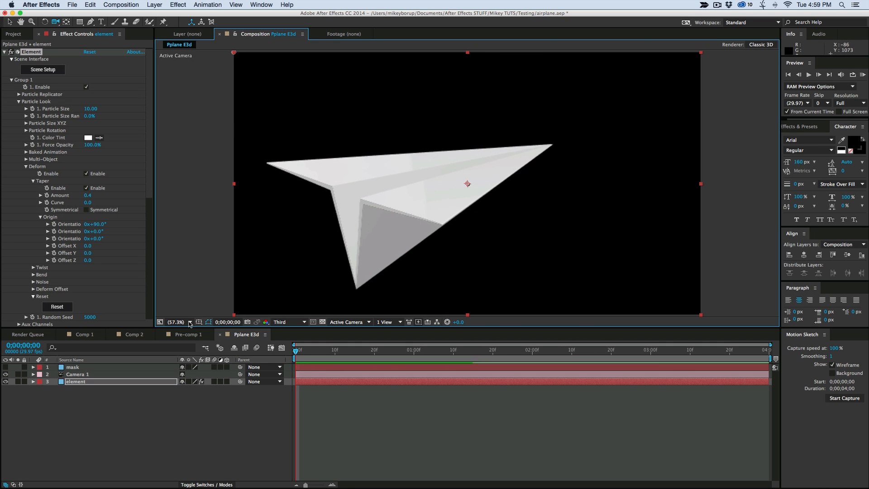
pyautogui.click(133, 333)
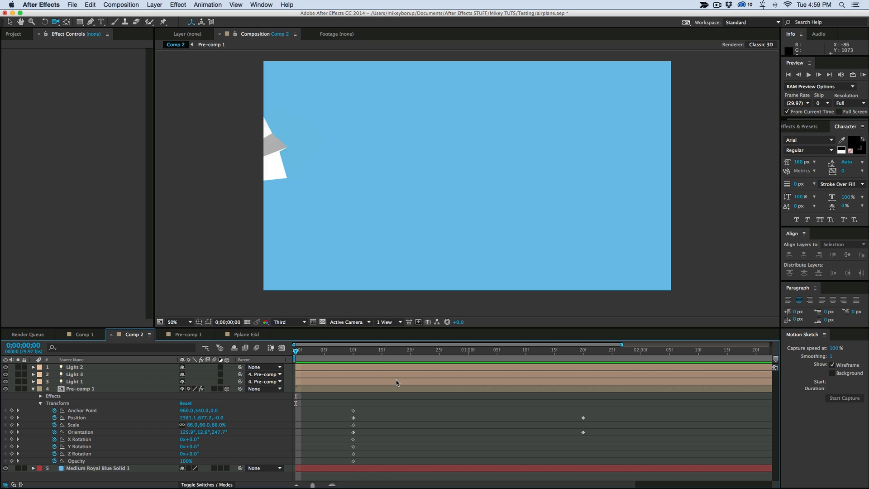